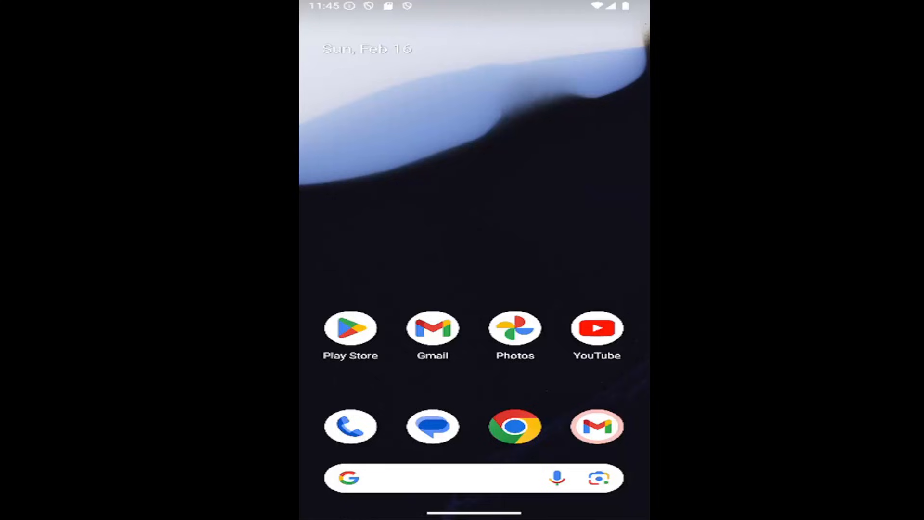
mouse_move(521, 395)
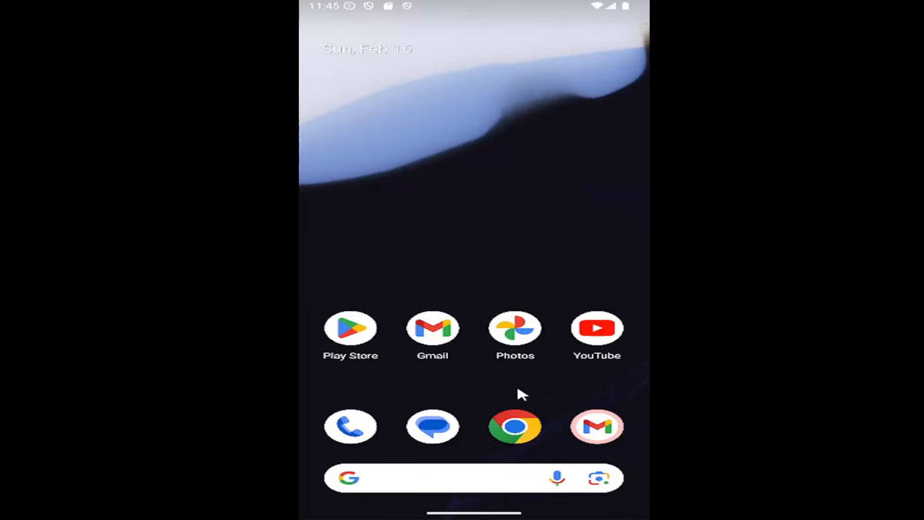
- Swipe up on the home screen to reveal the full app drawer
scroll(up, 3)
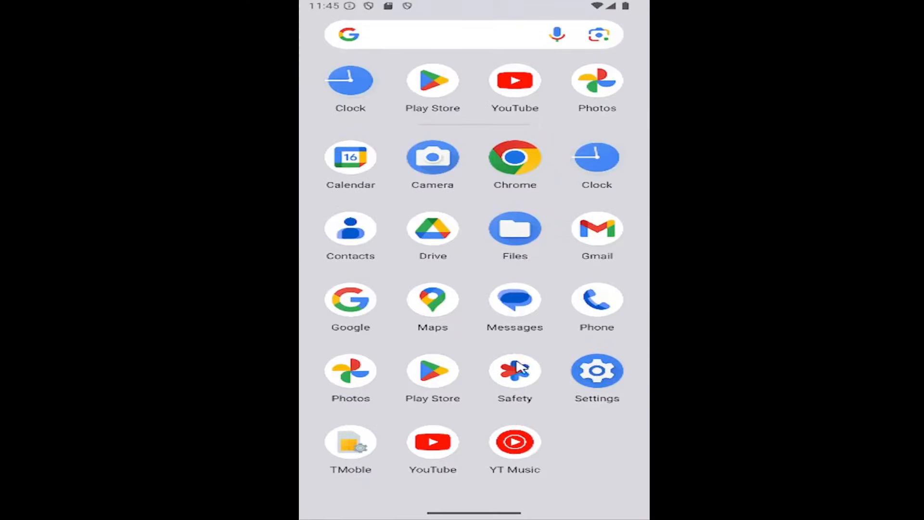
mouse_move(596, 303)
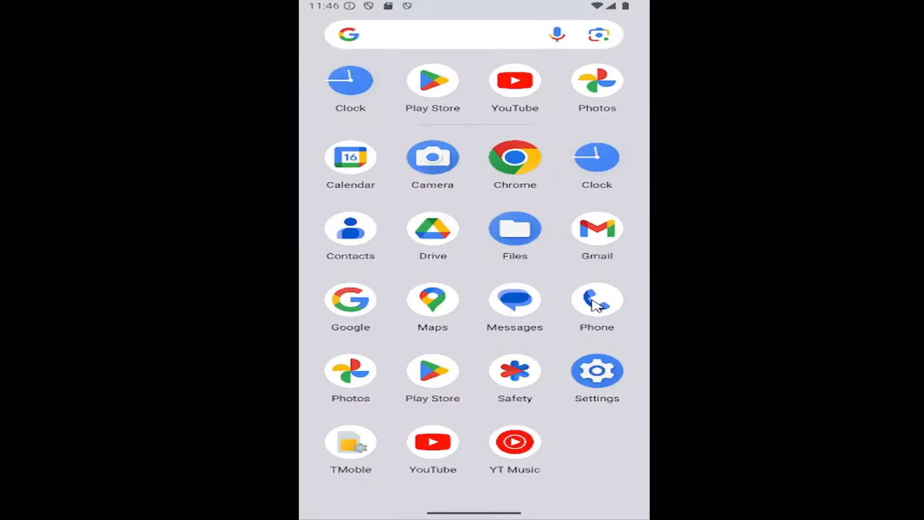
- Launch the Phone app and show its overflow menu with Call history, Settings and Help
click(596, 303)
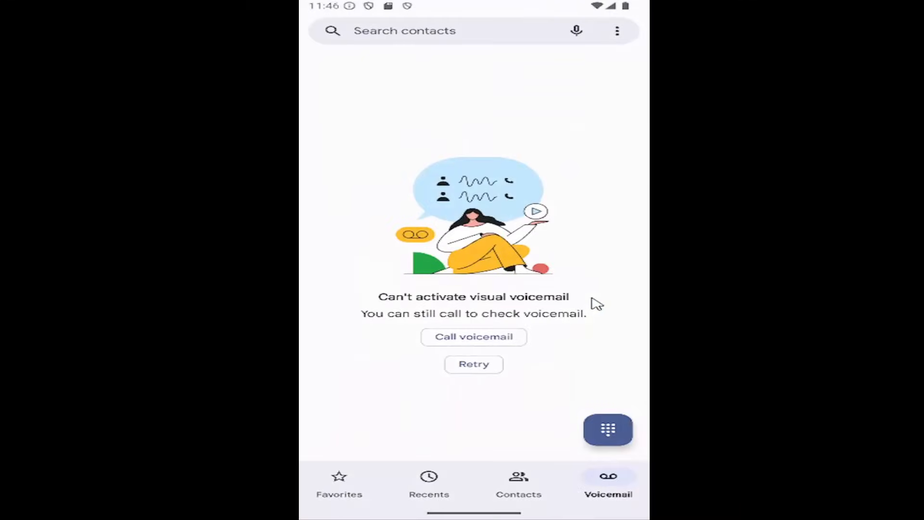
mouse_move(619, 35)
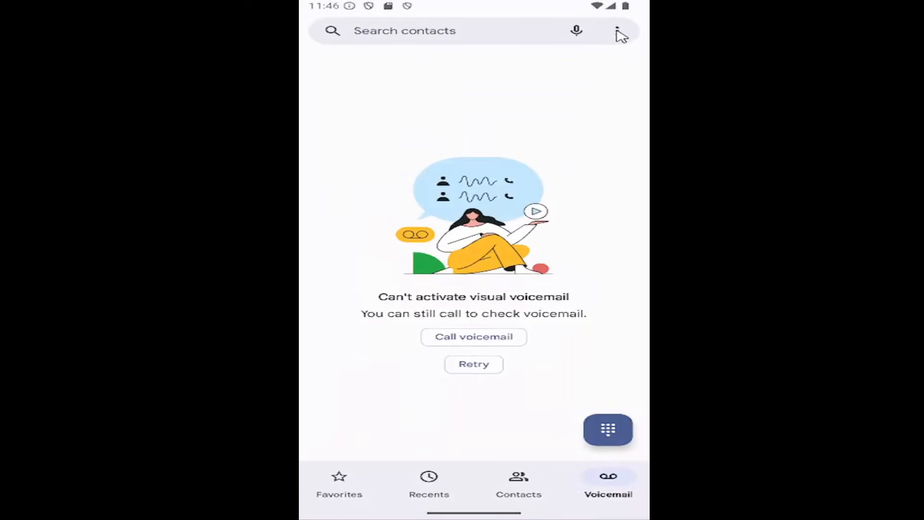
click(617, 31)
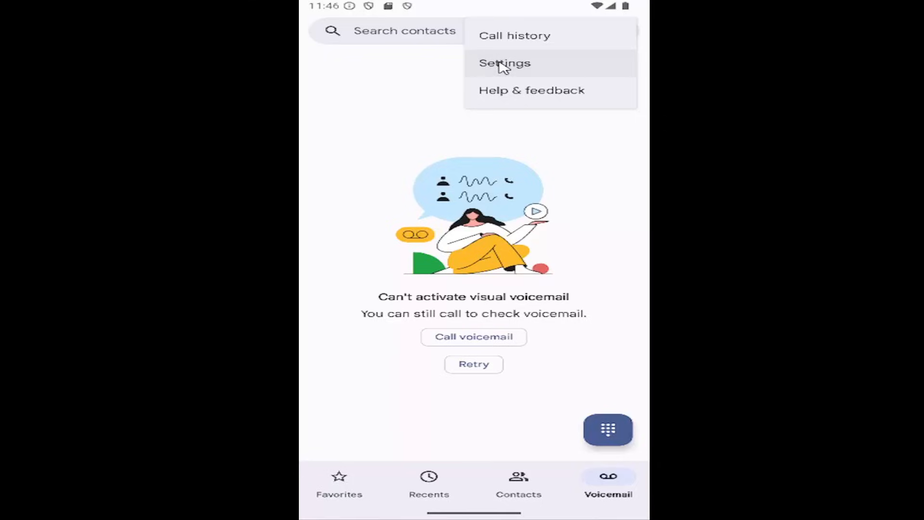
- Go to the Phone app's Settings page from the overflow menu
click(504, 64)
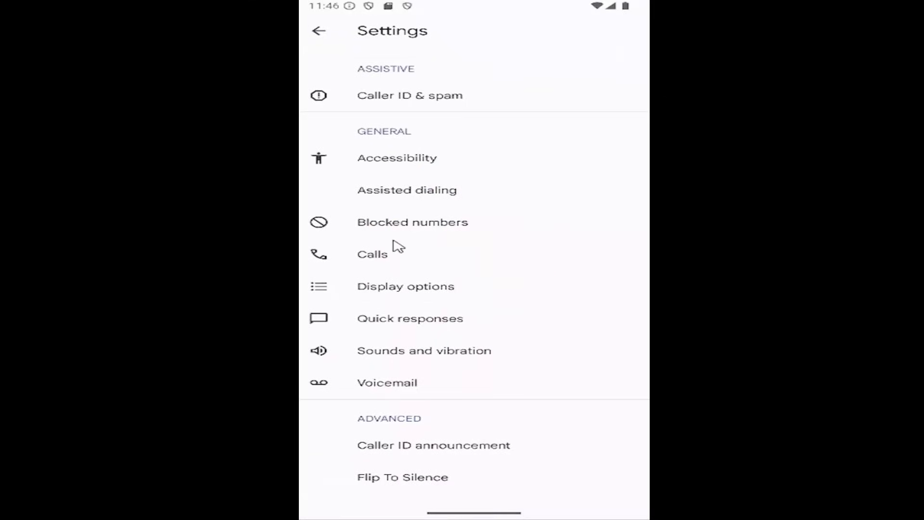
mouse_move(380, 156)
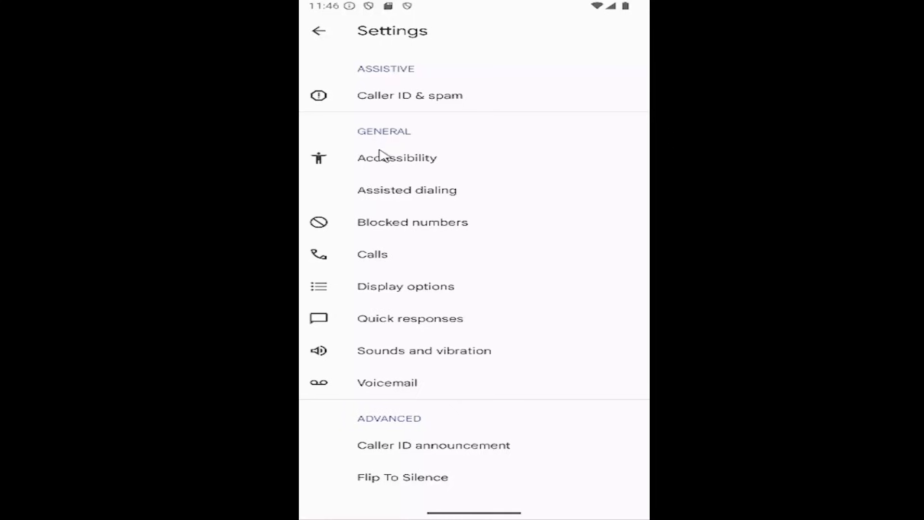
mouse_move(382, 236)
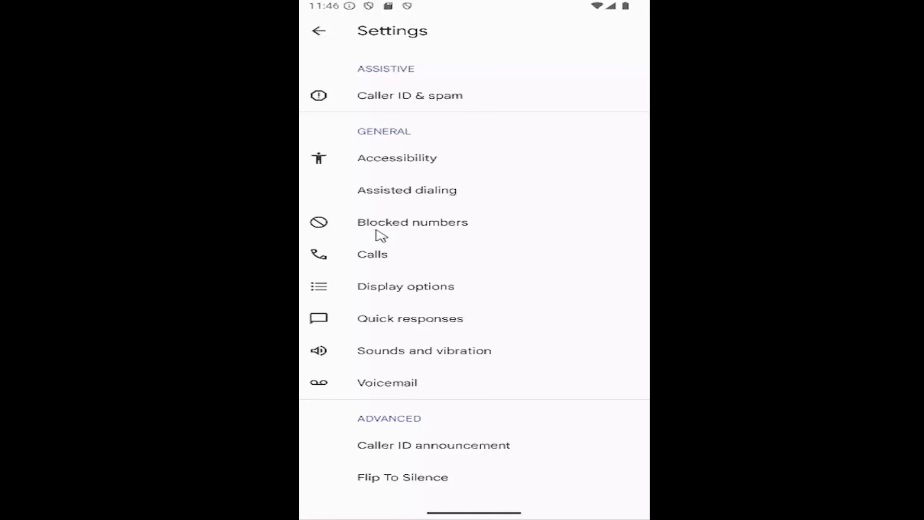
mouse_move(444, 229)
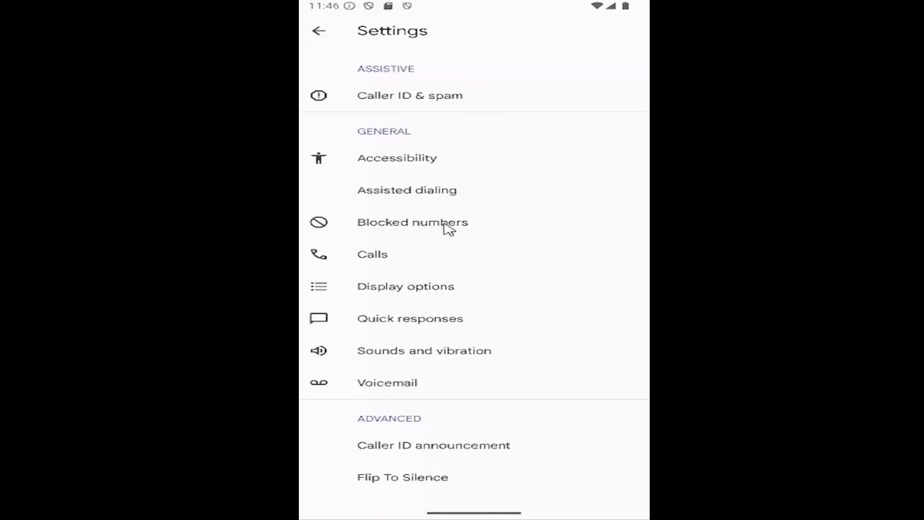
click(412, 223)
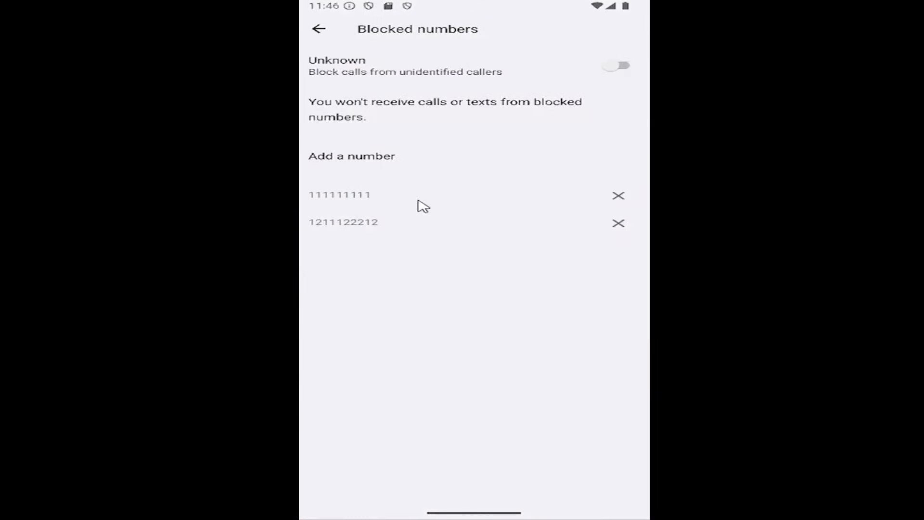
mouse_move(429, 186)
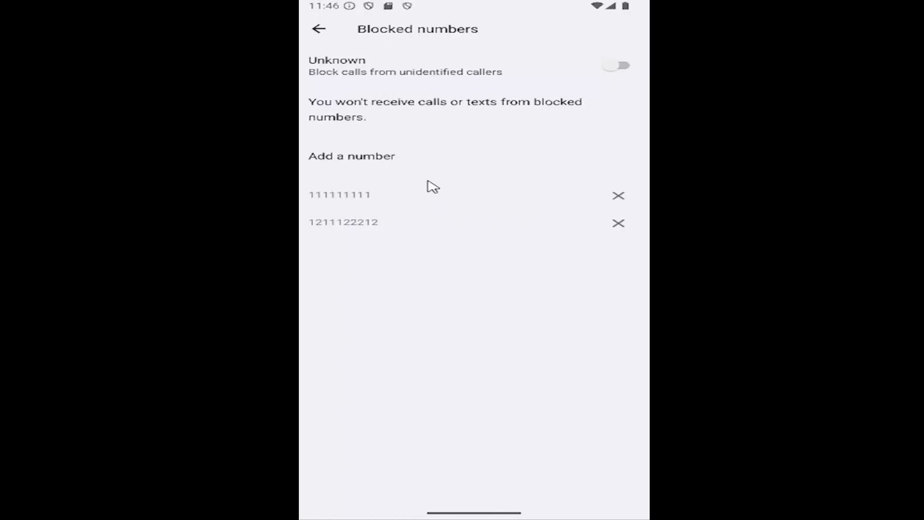
mouse_move(497, 225)
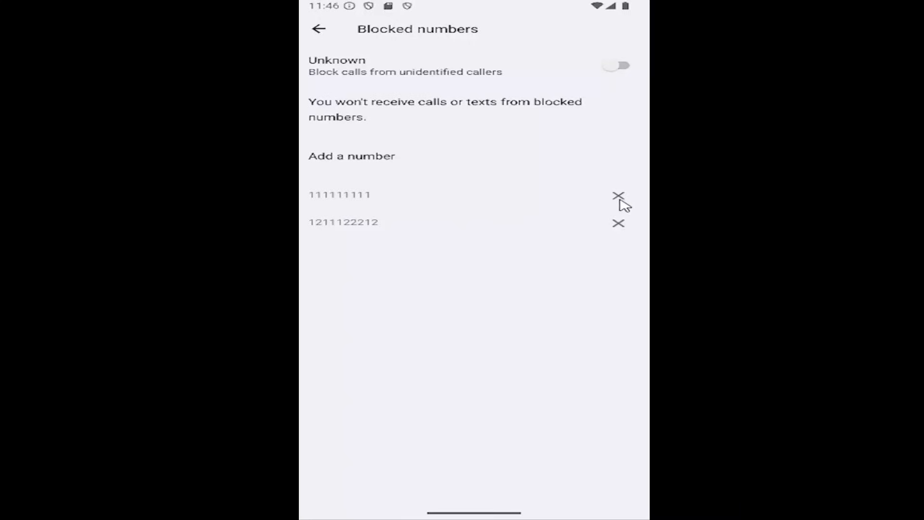
click(618, 195)
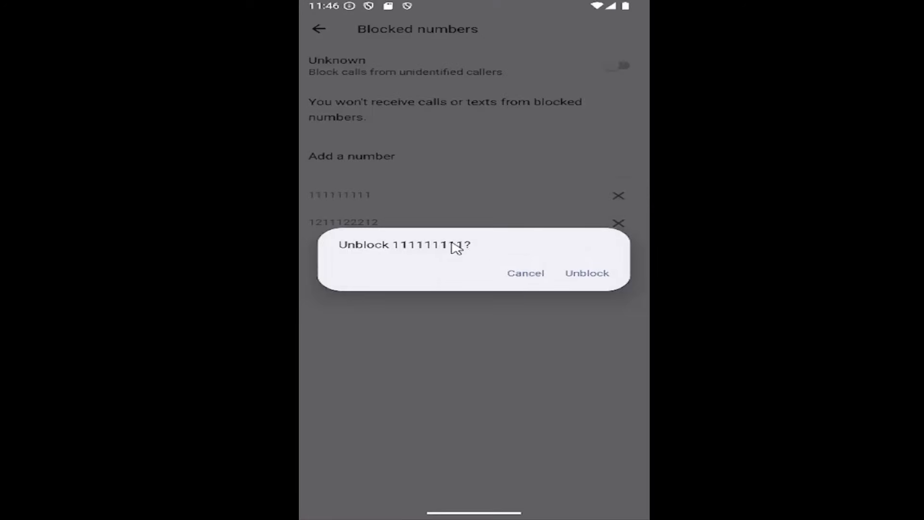
mouse_move(585, 278)
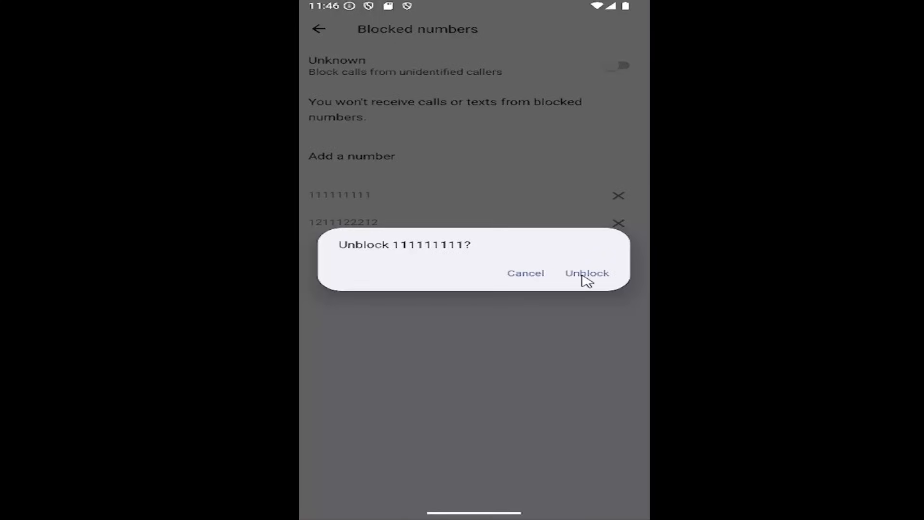
click(586, 272)
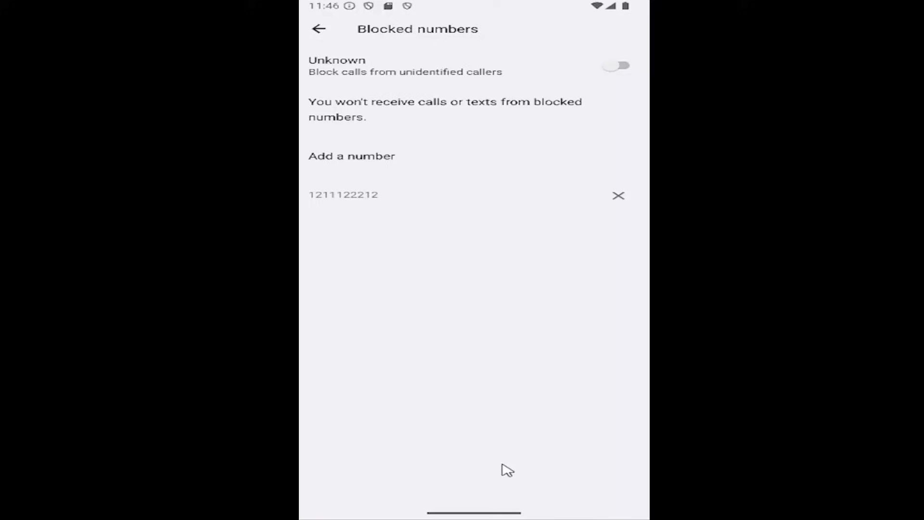
mouse_move(517, 398)
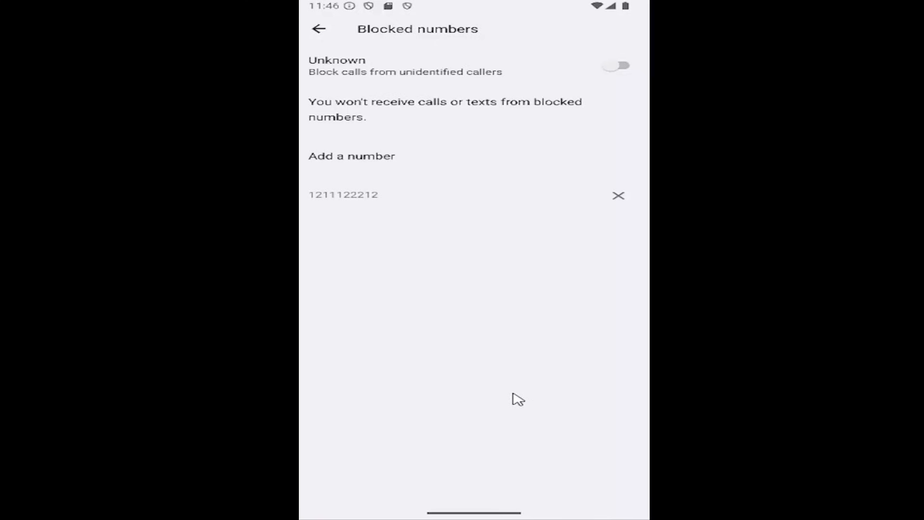
click(319, 29)
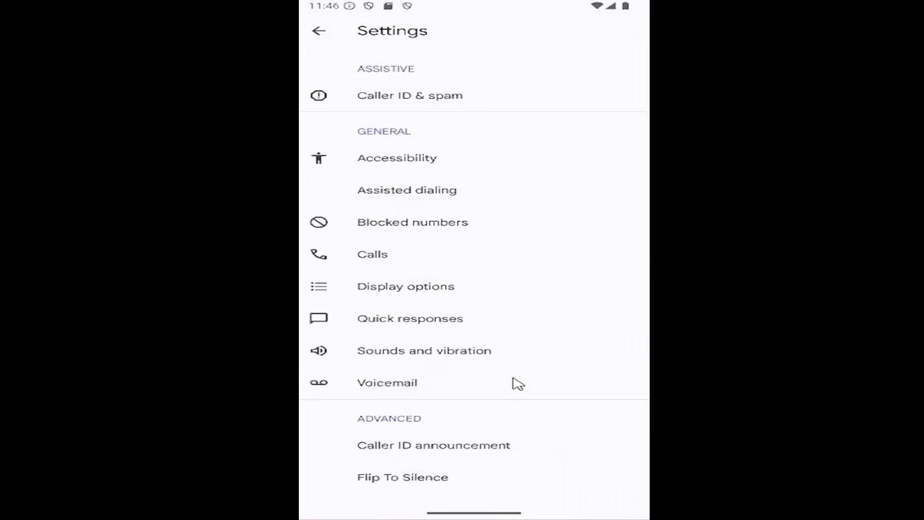